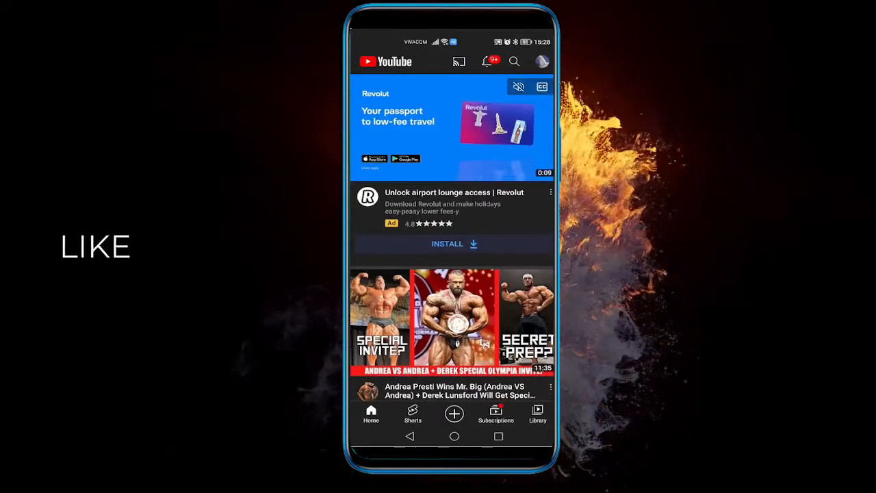
Step: From the account menu, go to YouTube Settings and enter History and privacy
left_click(542, 61)
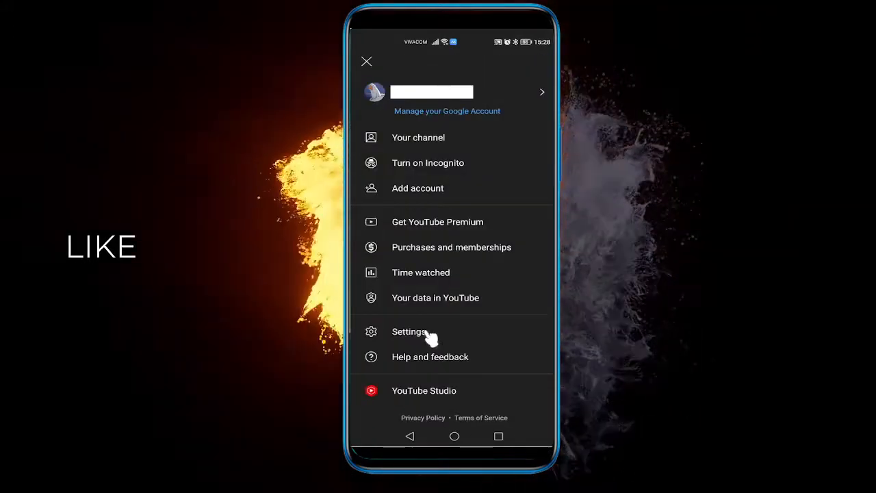
left_click(408, 331)
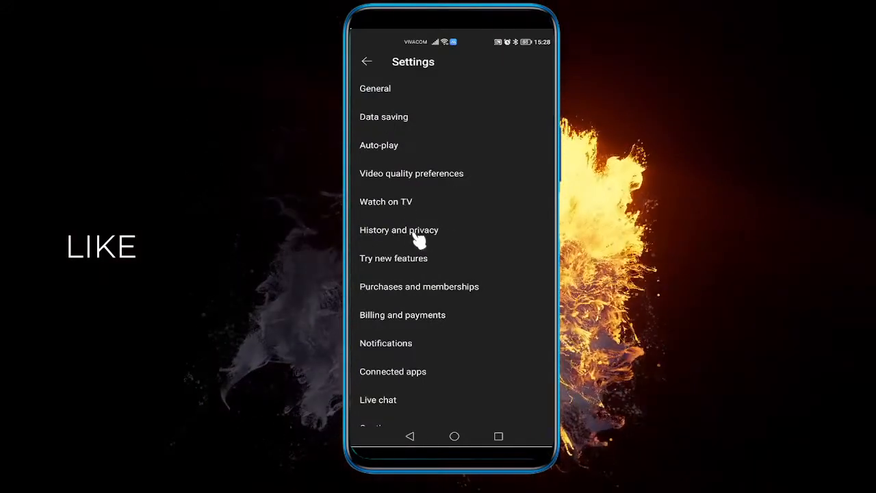
left_click(399, 230)
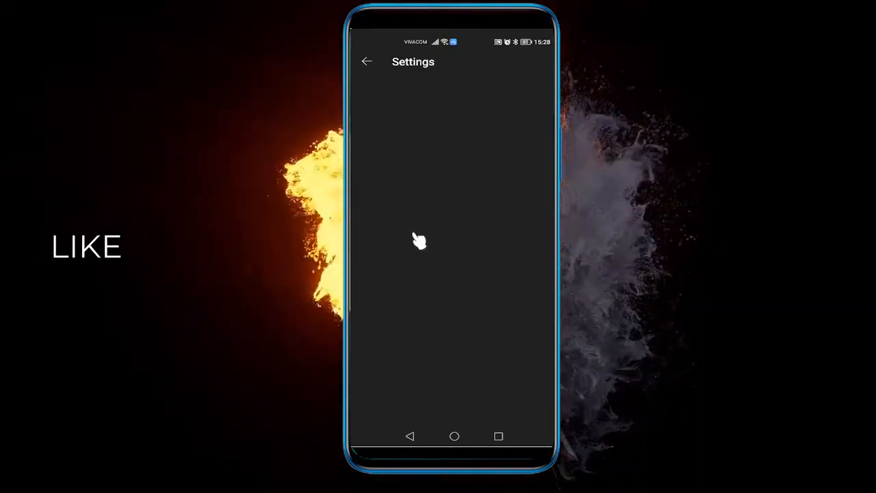